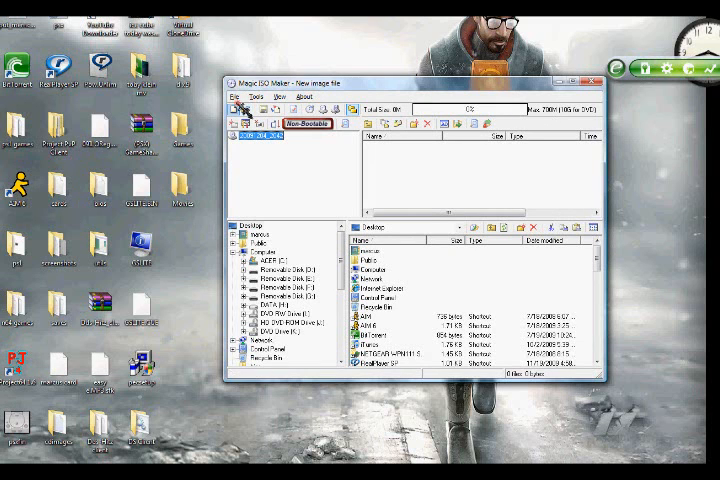
- Open the Tools menu in MagicISO Maker's menu bar
left_click(254, 95)
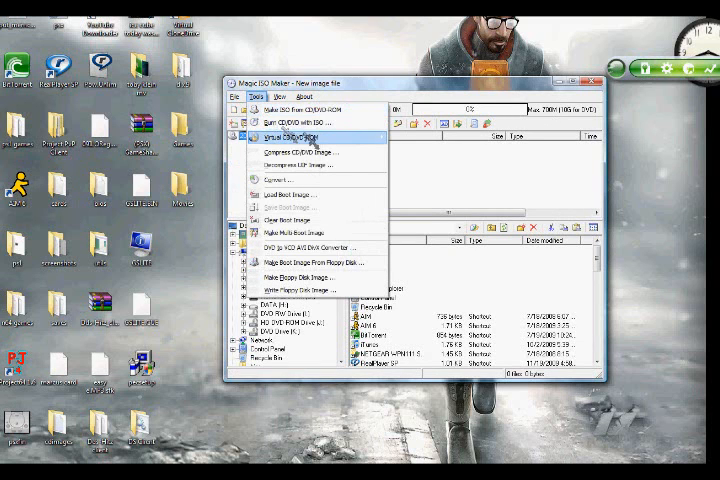
mouse_move(310, 109)
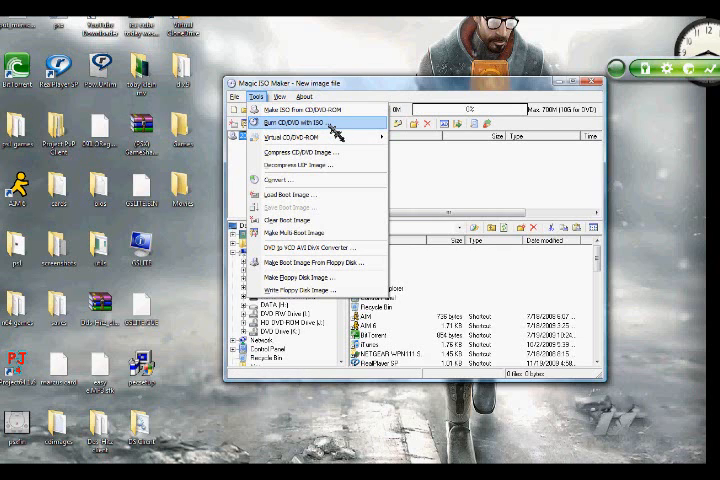
- Choose Burn CD/DVD with ISO from the Tools menu
left_click(290, 120)
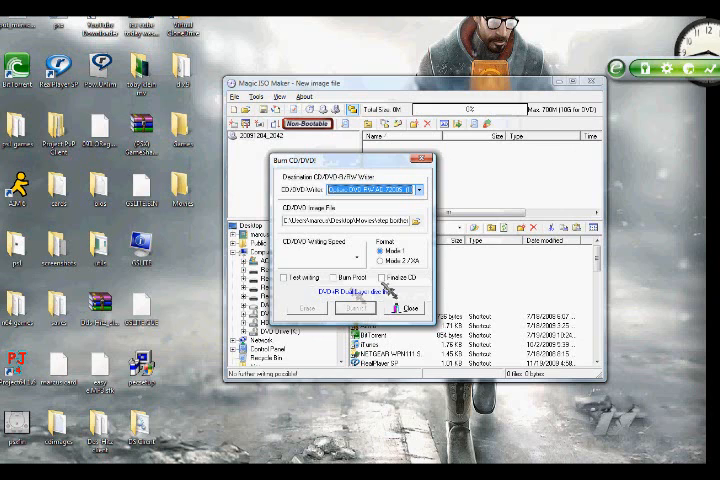
- Select a CD/DVD writing speed from the dropdown and close the Burn CD/DVD dialog
left_click(360, 262)
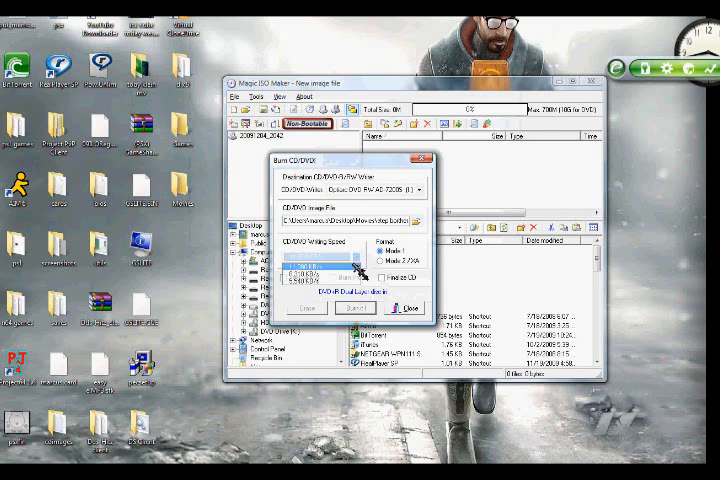
left_click(320, 270)
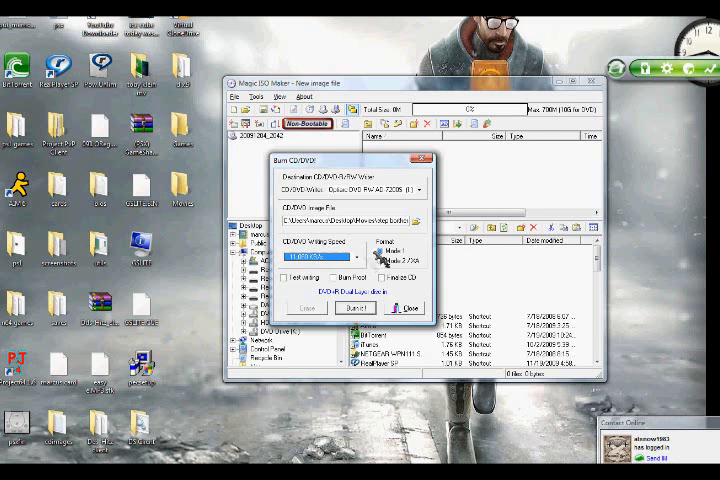
left_click(405, 308)
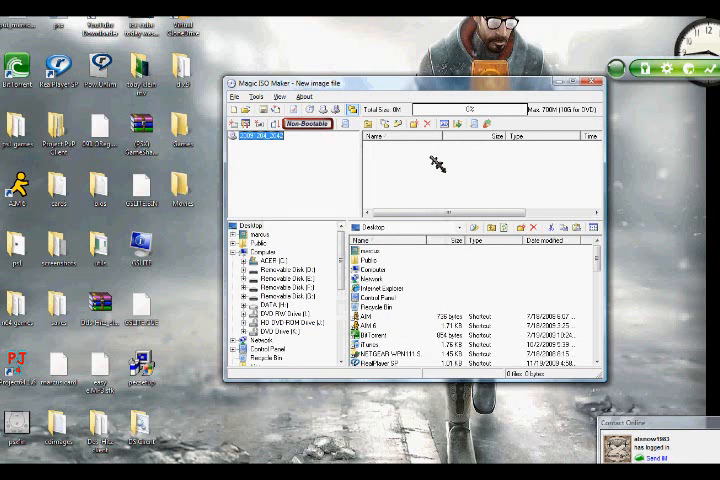